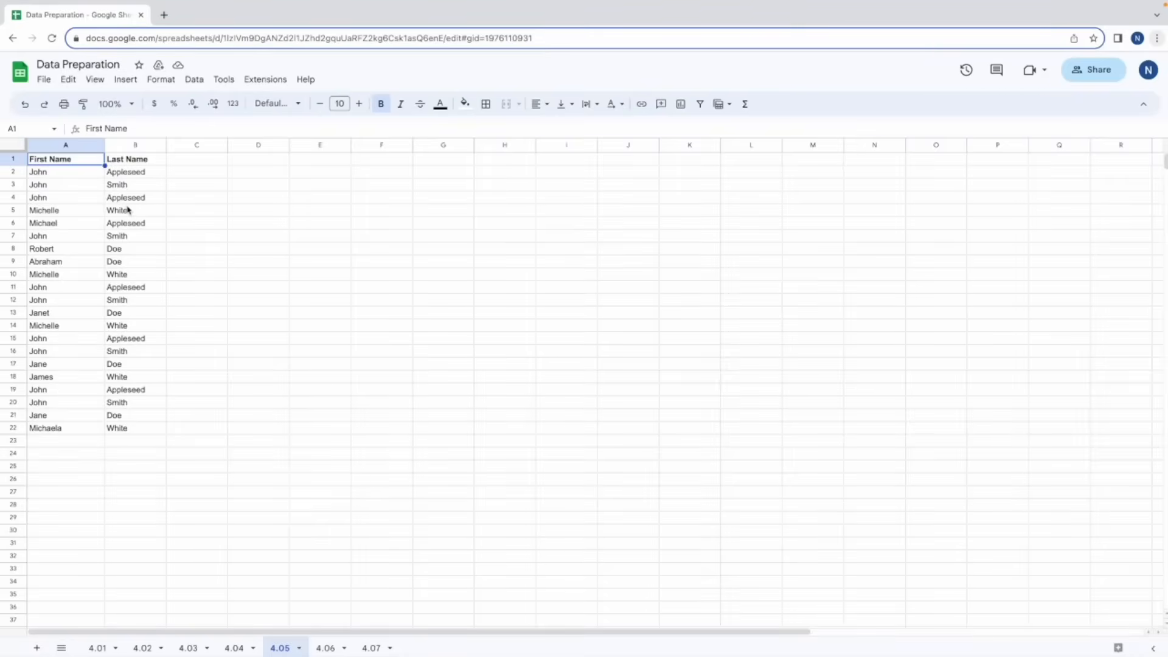
mouse_move(163, 242)
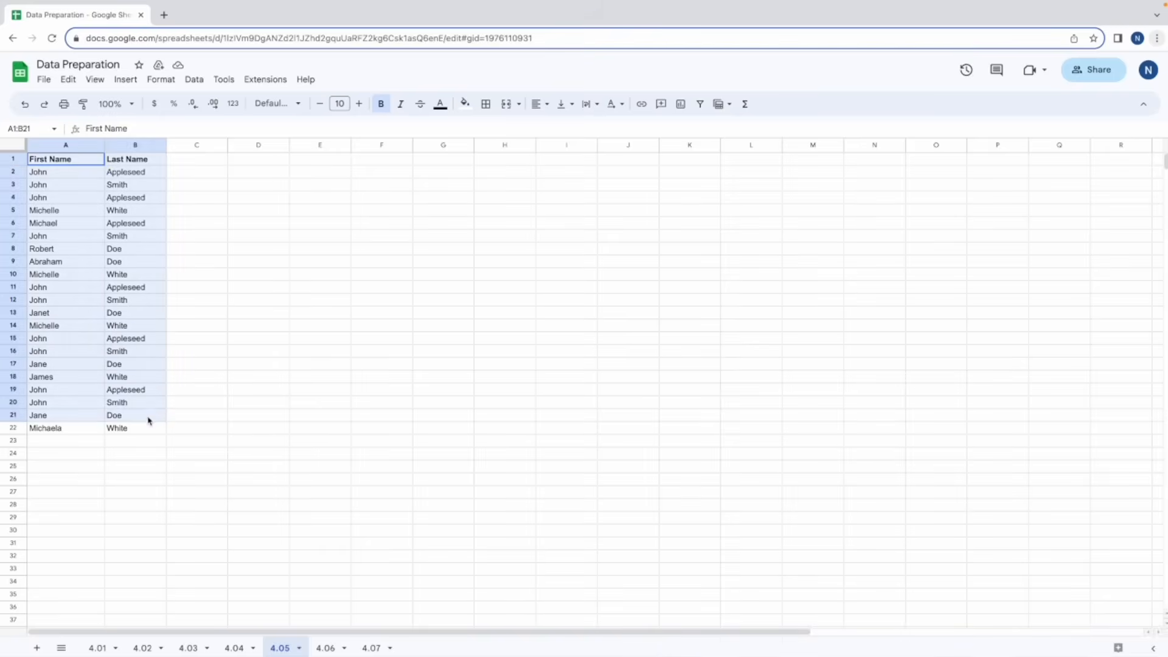
Copy A1:B22 and paste it at C1 via Paste special > Transposed so names run across rows.
right_click(147, 426)
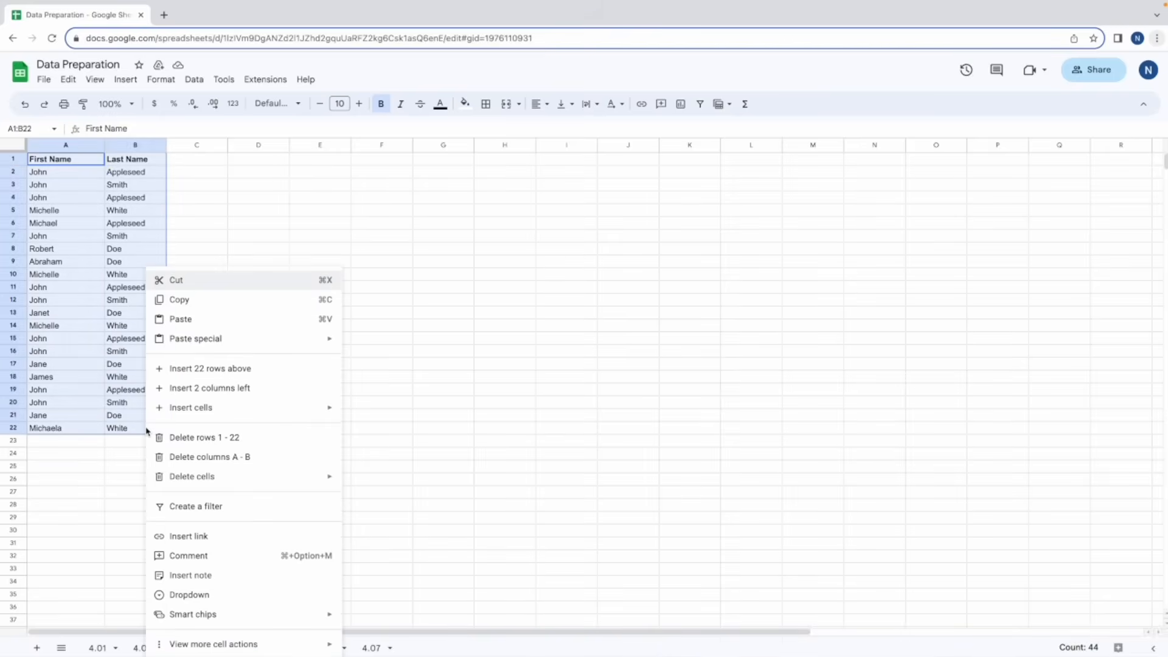
left_click(196, 158)
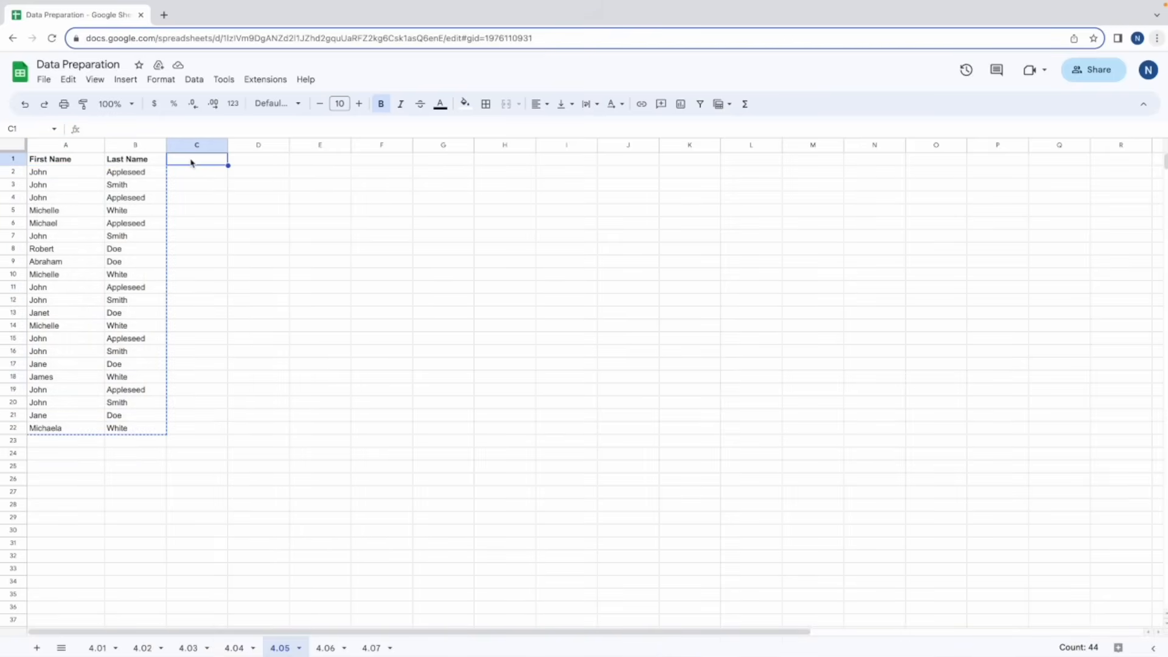
right_click(197, 158)
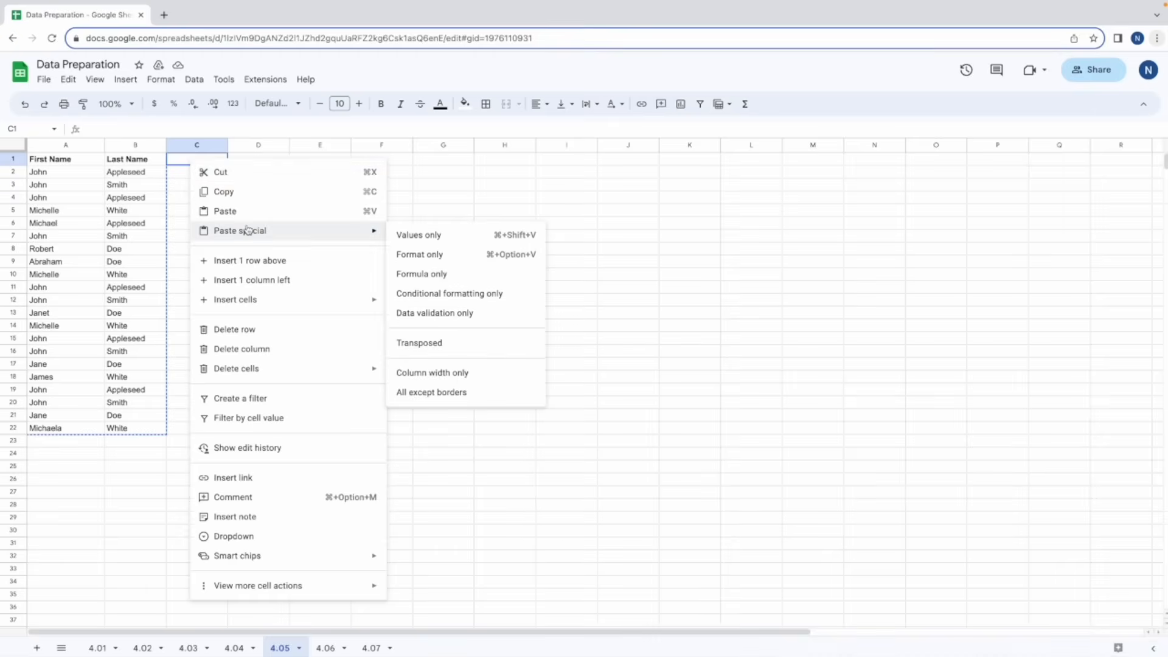
mouse_move(420, 343)
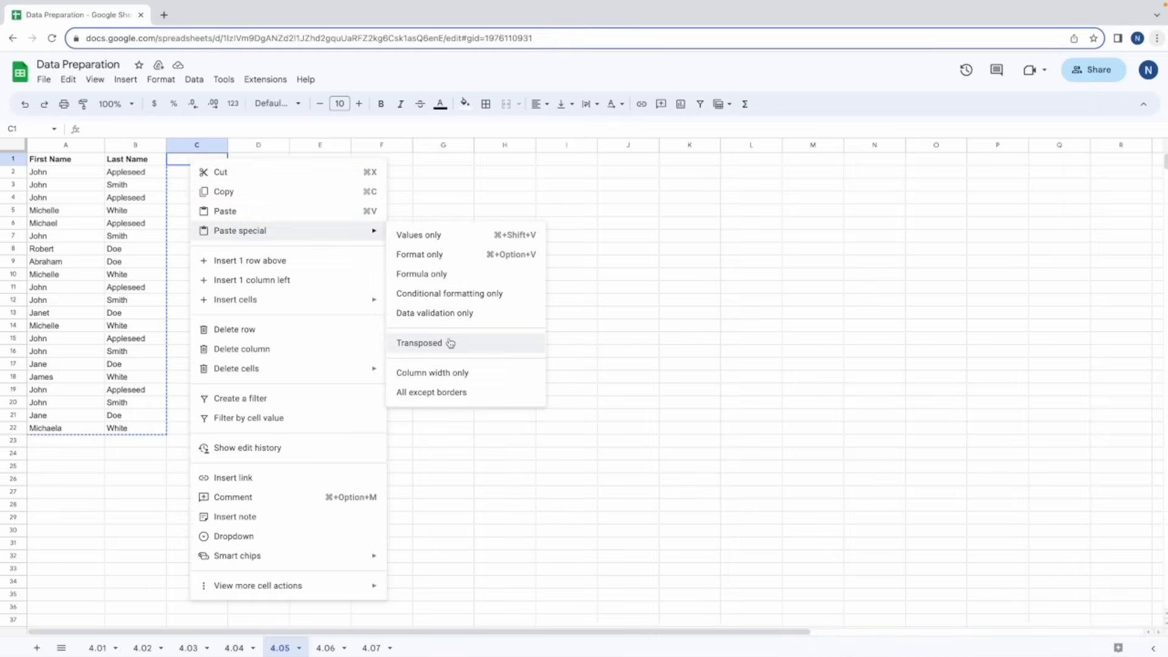
left_click(420, 343)
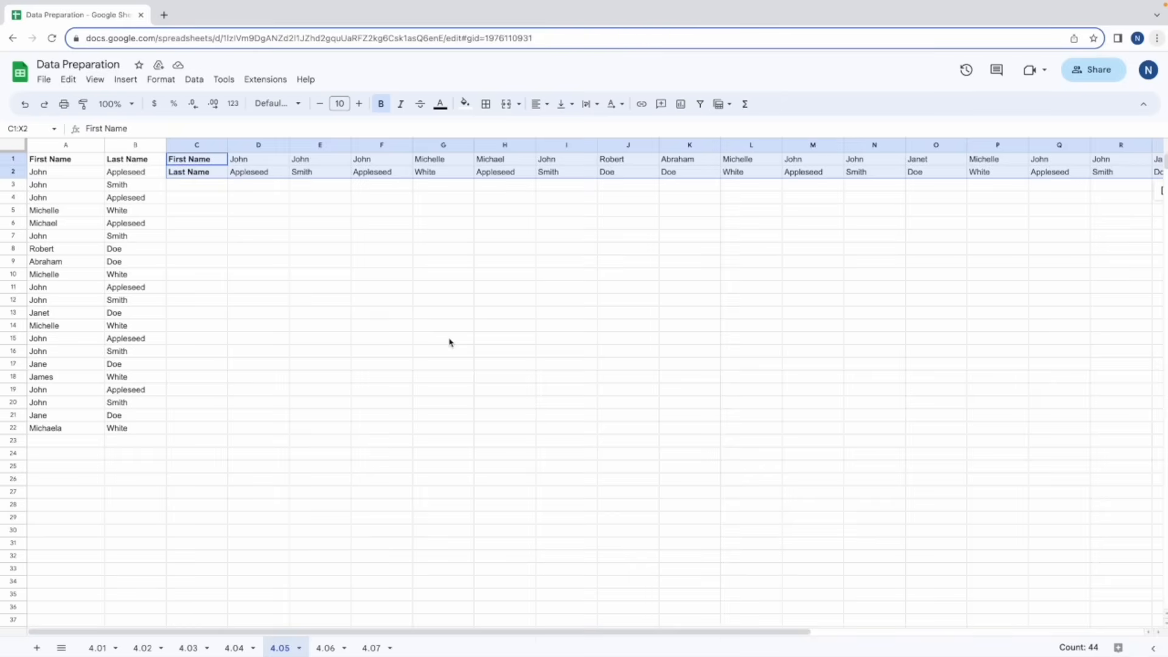
Delete the transposed range from C1 onward, leaving only the original two-column list.
right_click(443, 197)
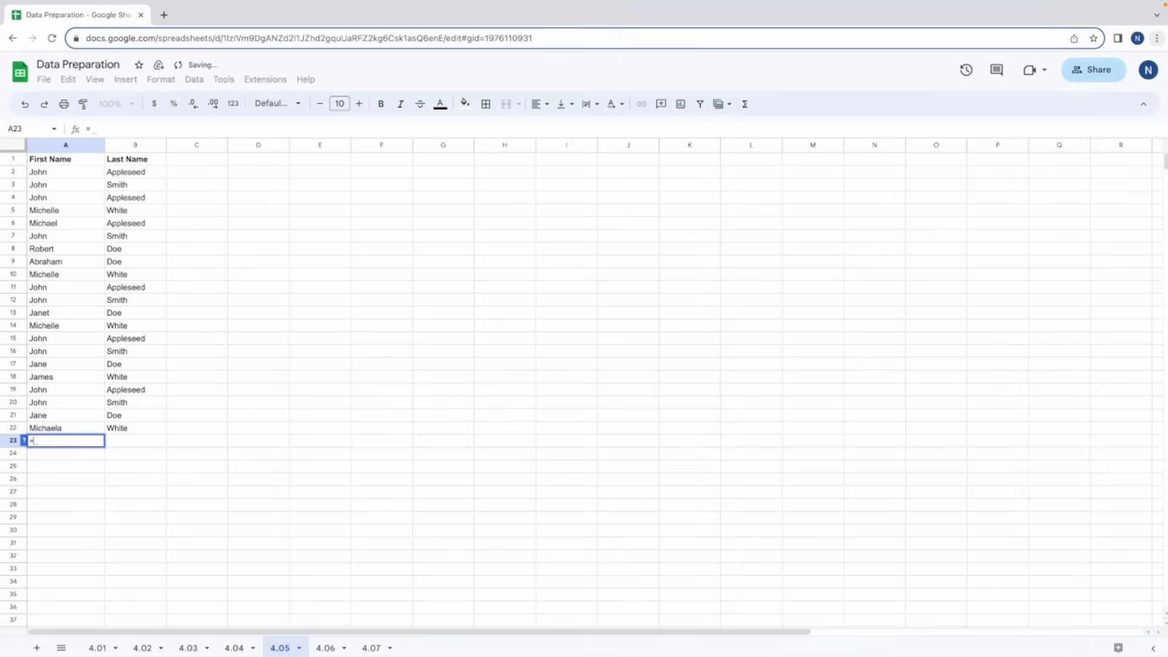
Enter =TRANSPOS in A23 to begin the TRANSPOSE formula.
type("=TRA")
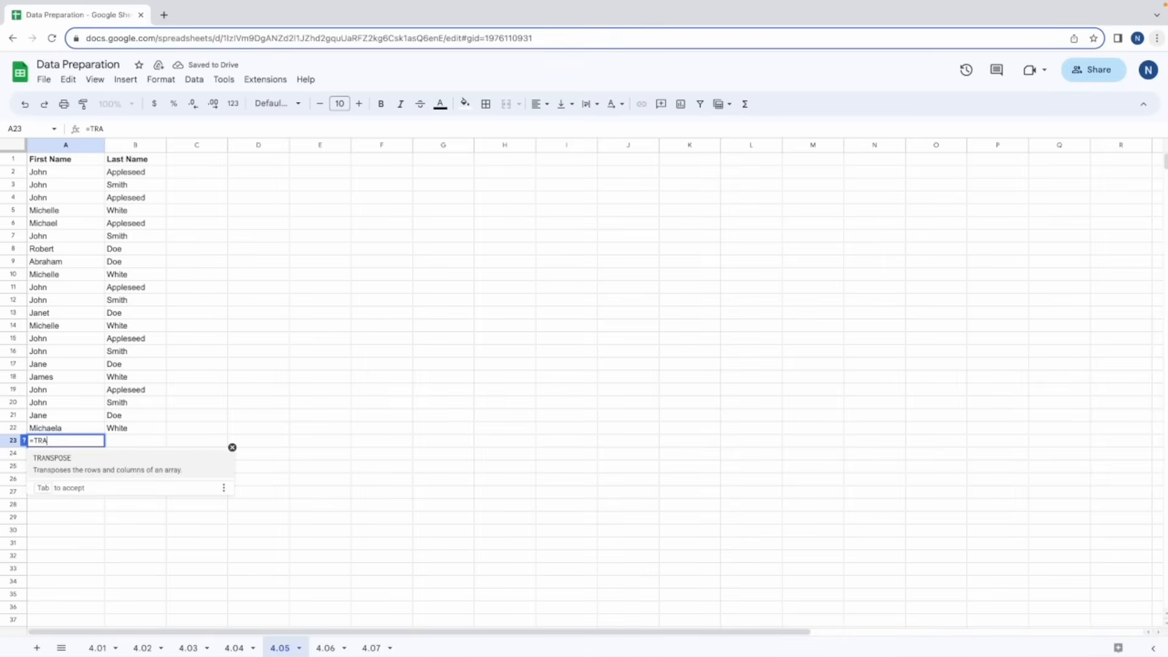
type("NSPOS")
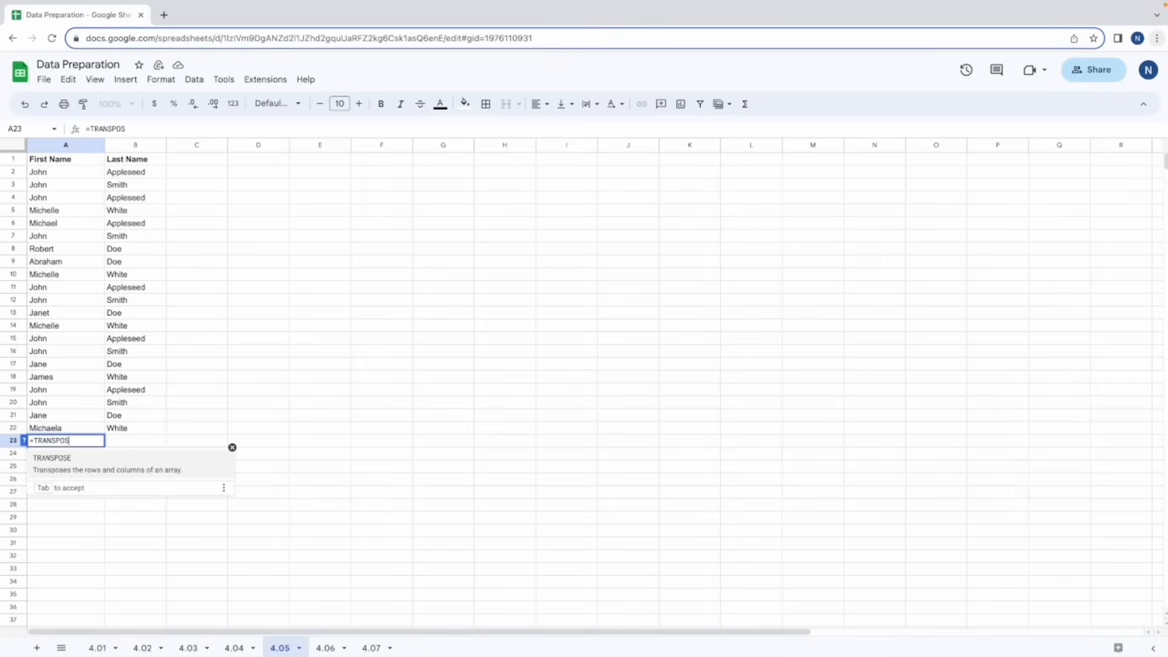